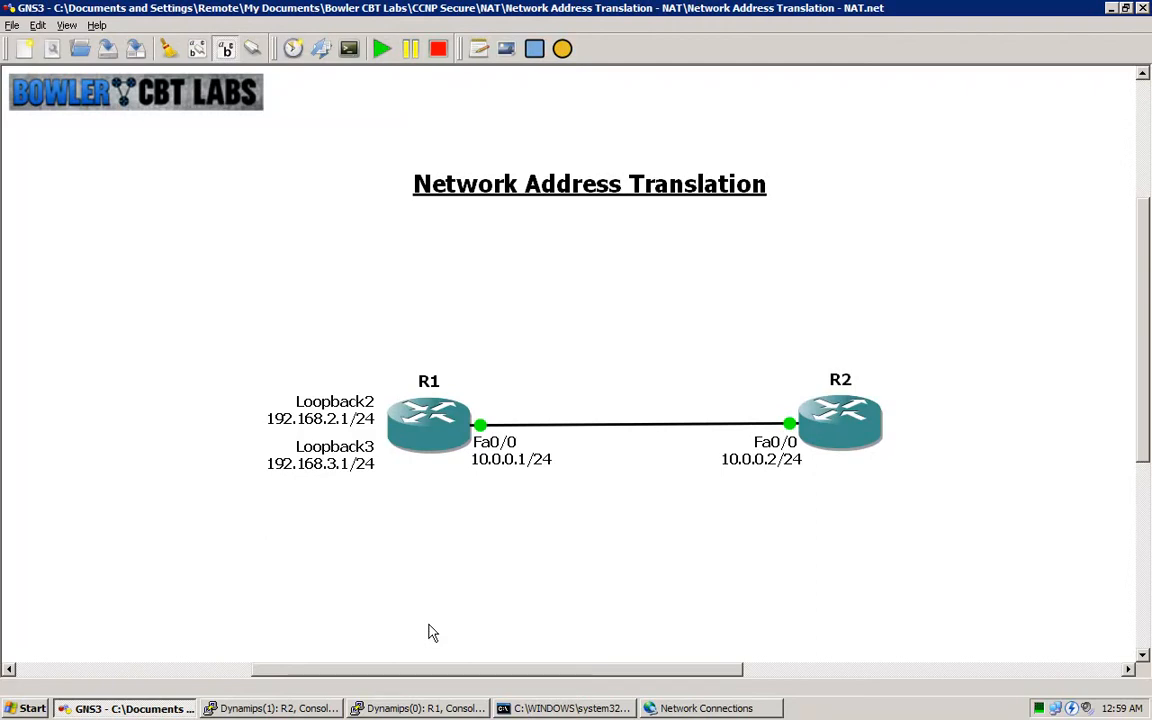
{"action": "mouse_move", "coordinate": [193, 433]}
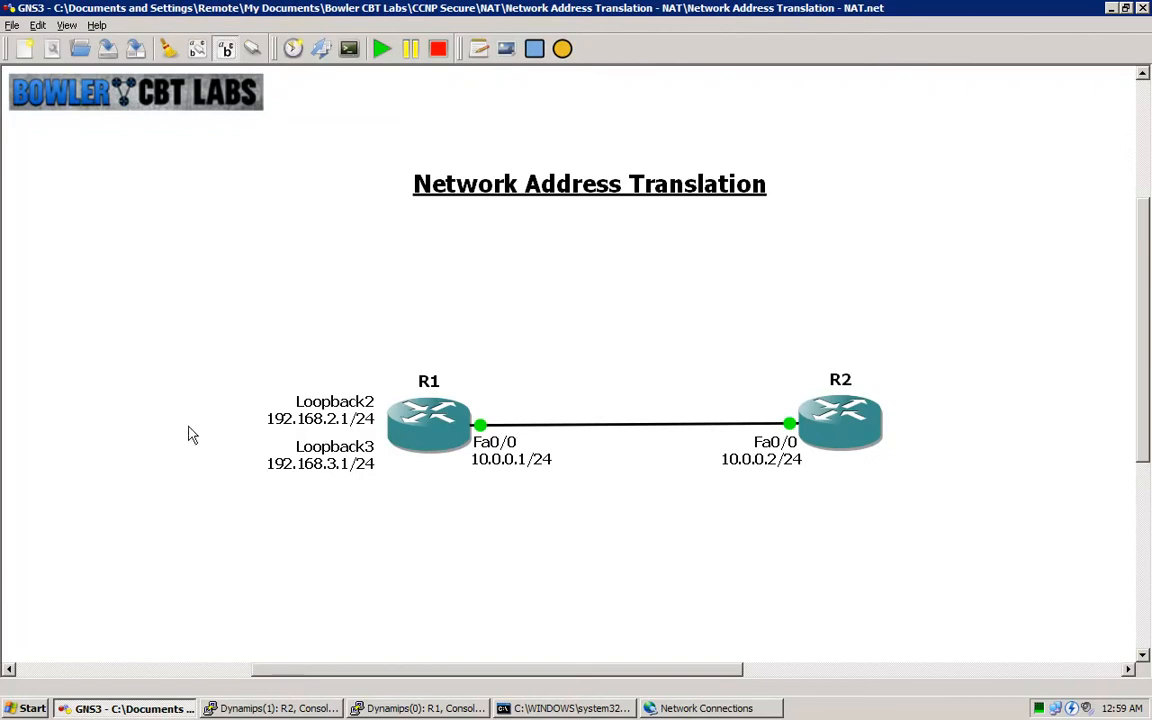
{"action": "mouse_move", "coordinate": [271, 373]}
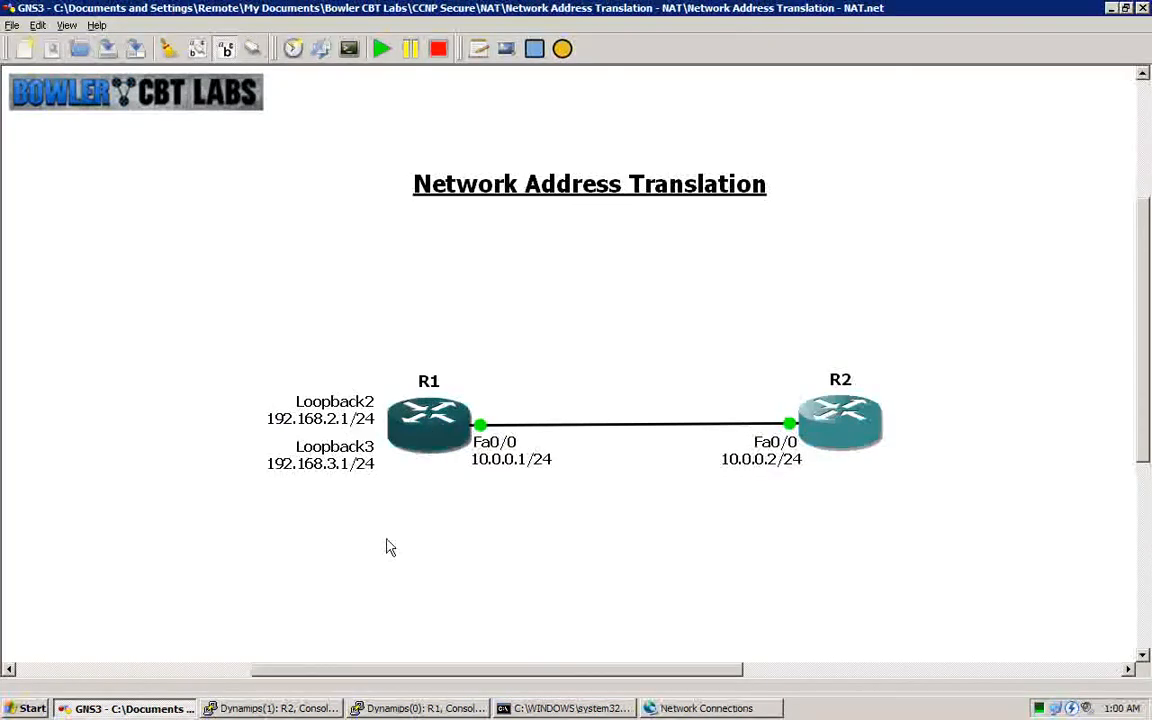
{"action": "mouse_move", "coordinate": [332, 515]}
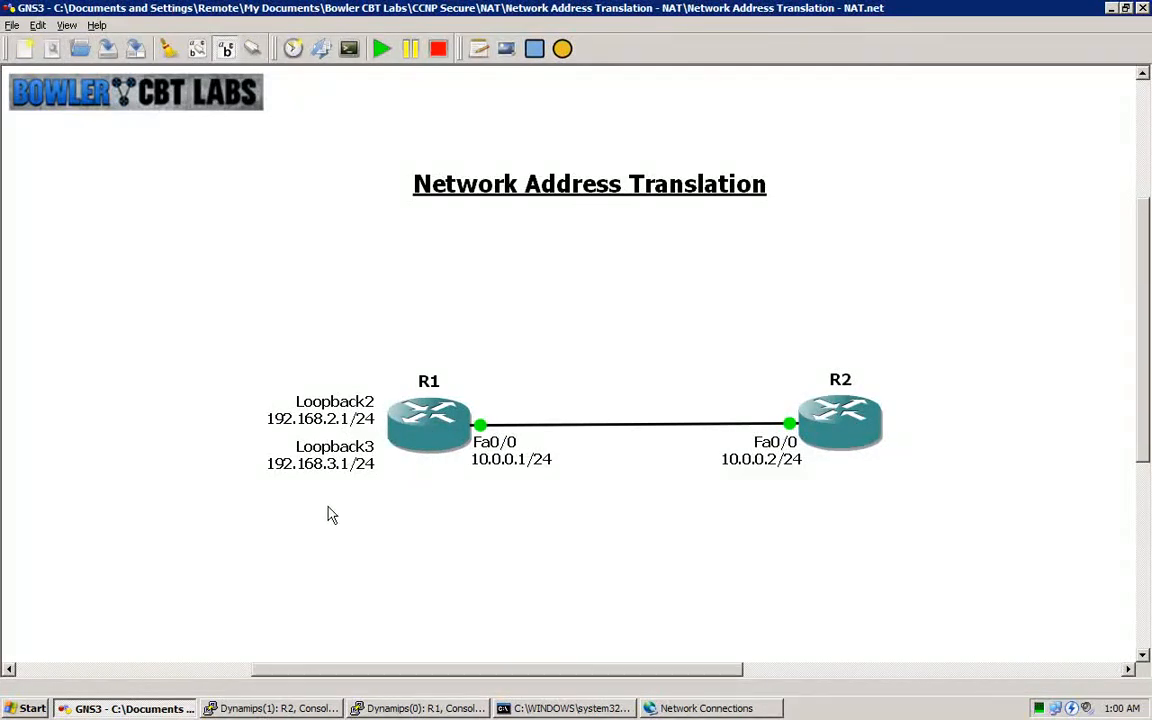
{"action": "mouse_move", "coordinate": [743, 507]}
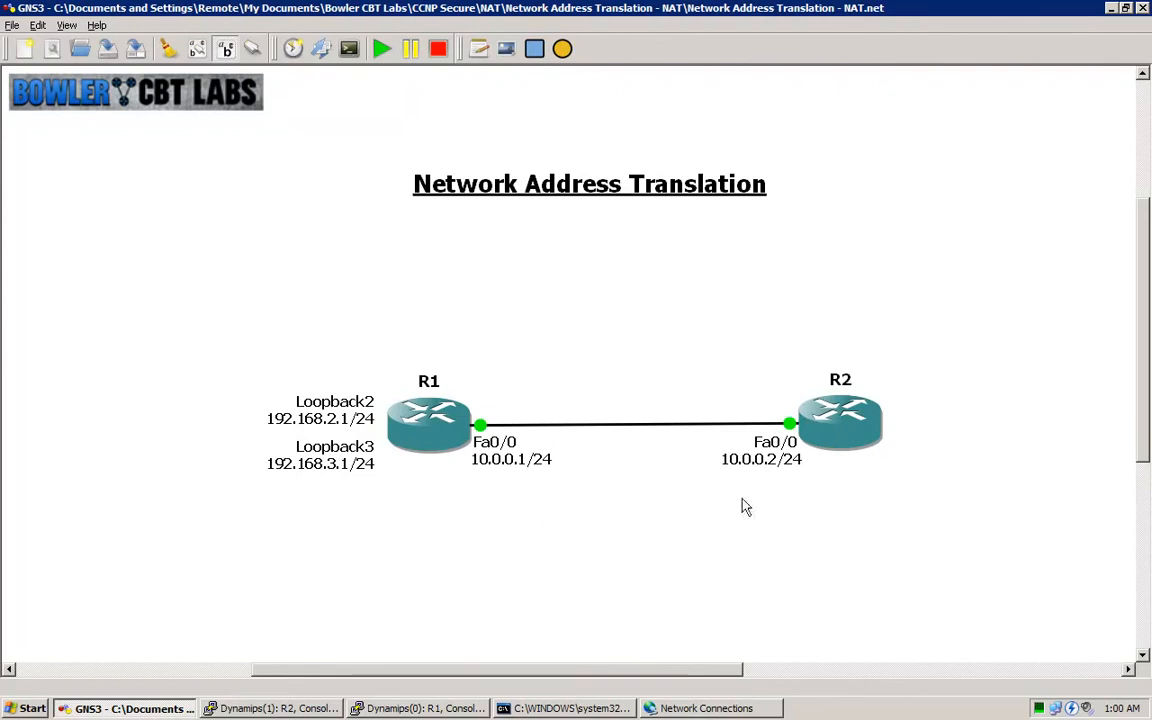
{"action": "mouse_move", "coordinate": [840, 482]}
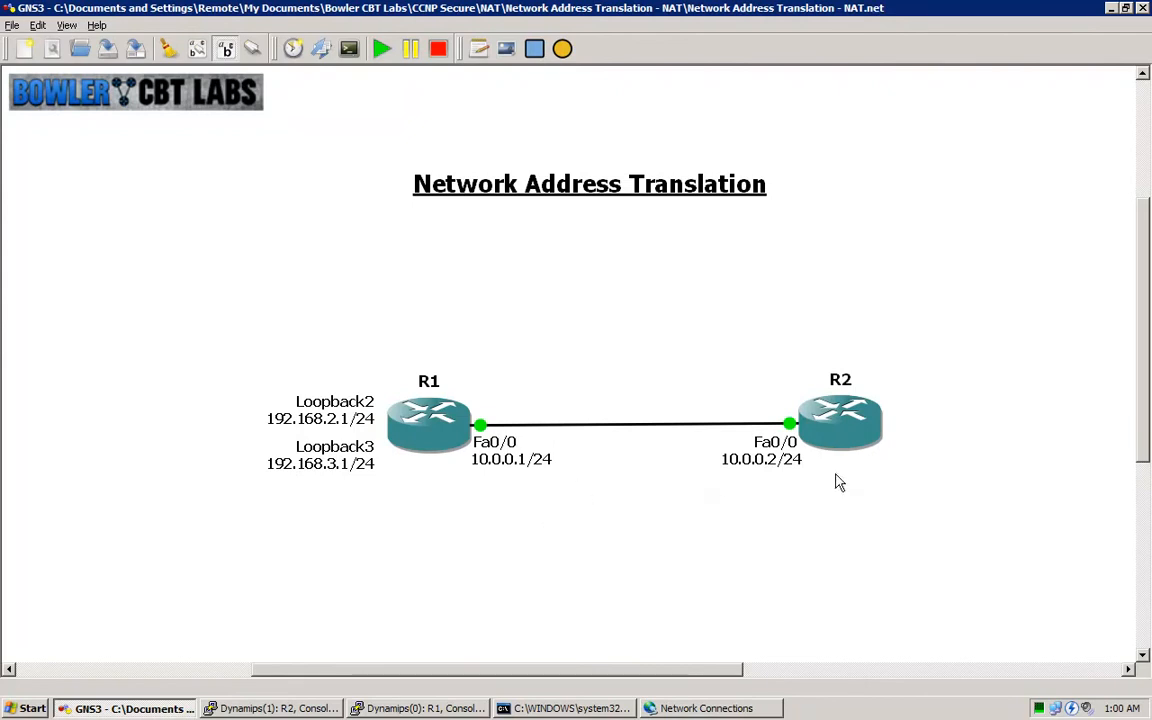
{"action": "mouse_move", "coordinate": [291, 511]}
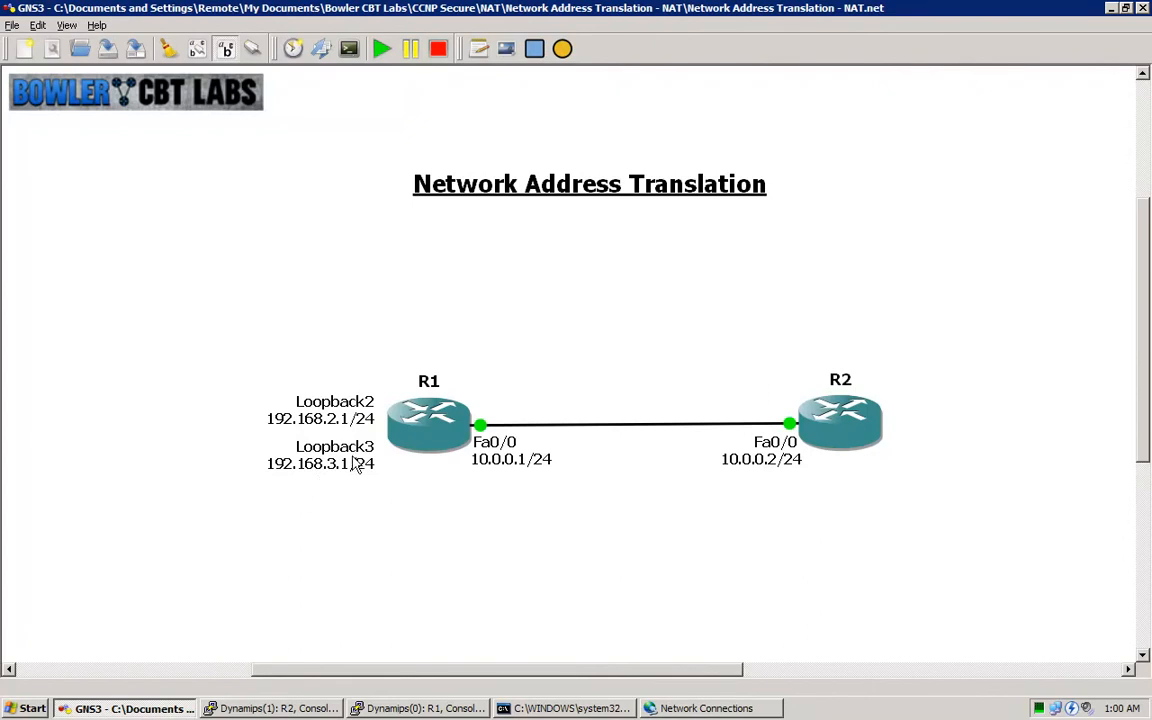
{"action": "mouse_move", "coordinate": [370, 493]}
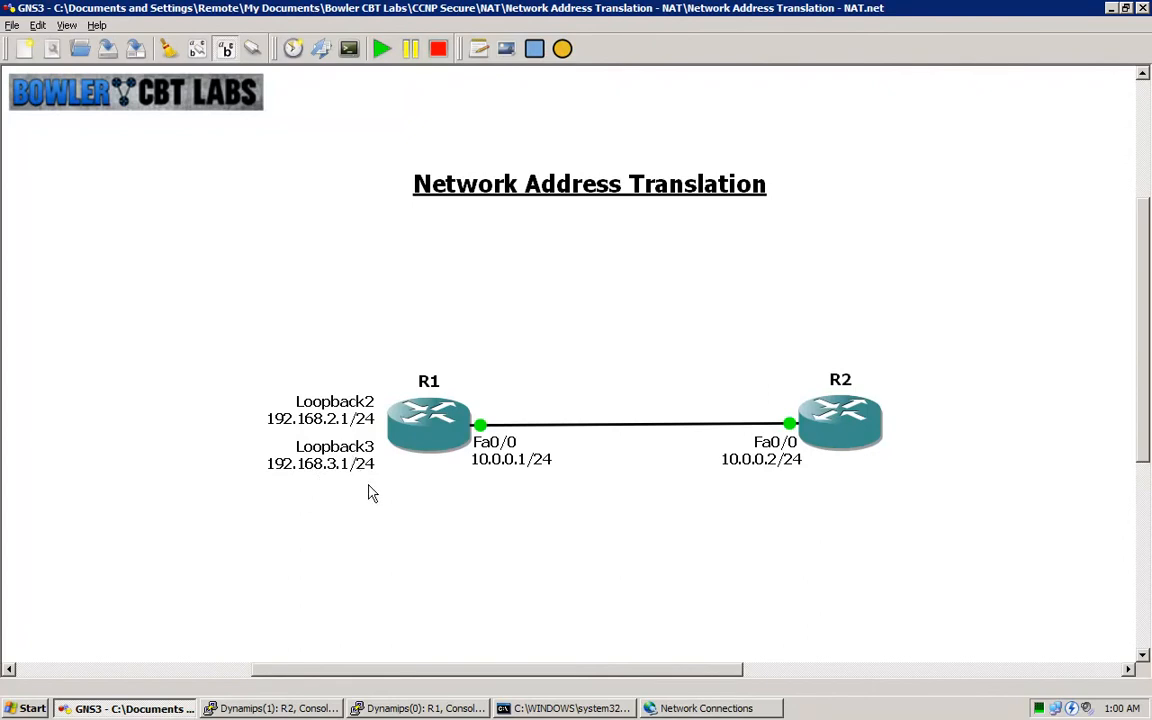
{"action": "mouse_move", "coordinate": [517, 507]}
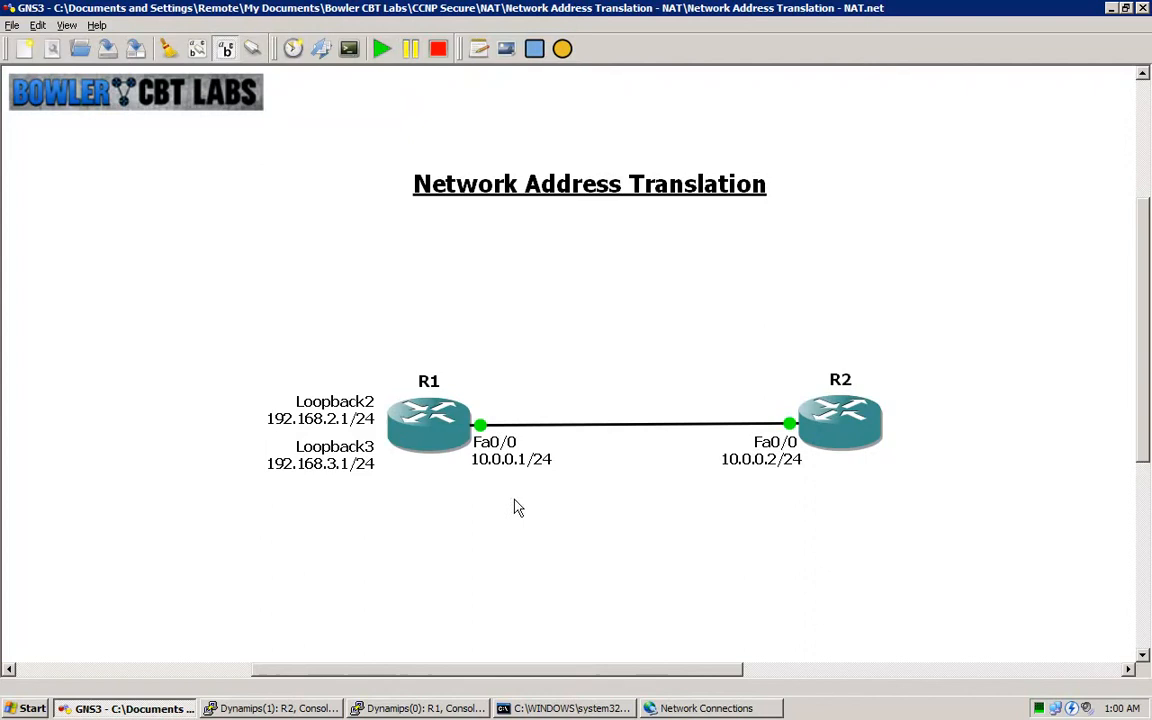
{"action": "mouse_move", "coordinate": [523, 495]}
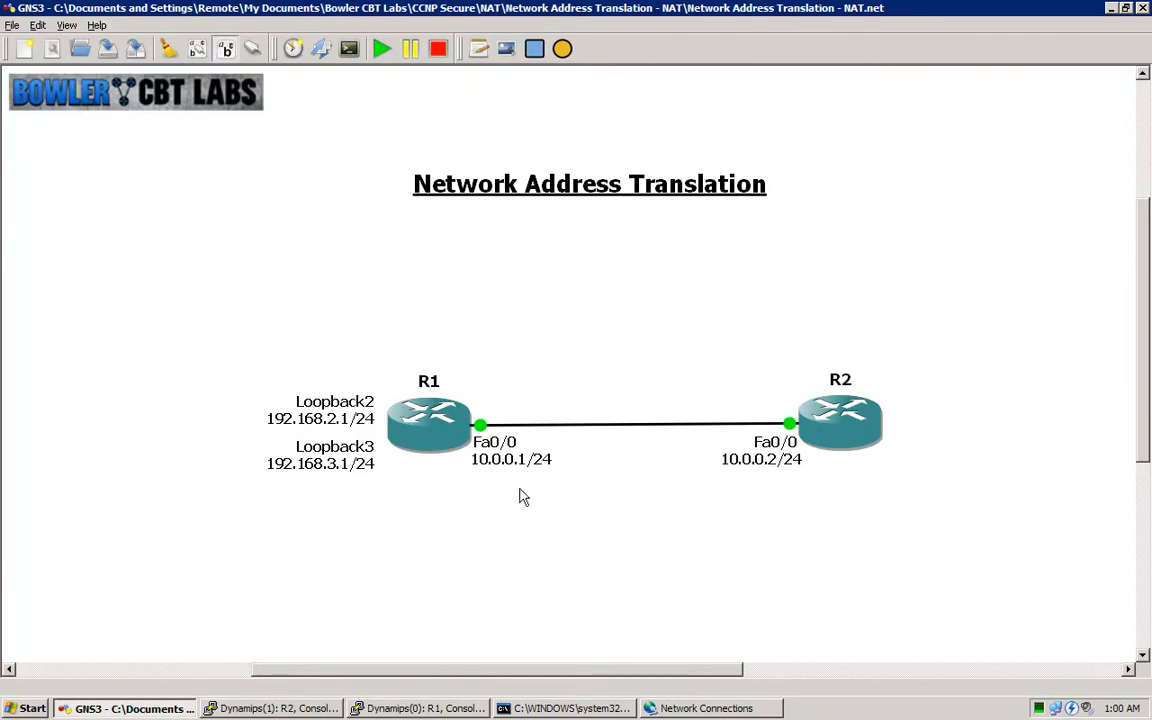
{"action": "mouse_move", "coordinate": [331, 512]}
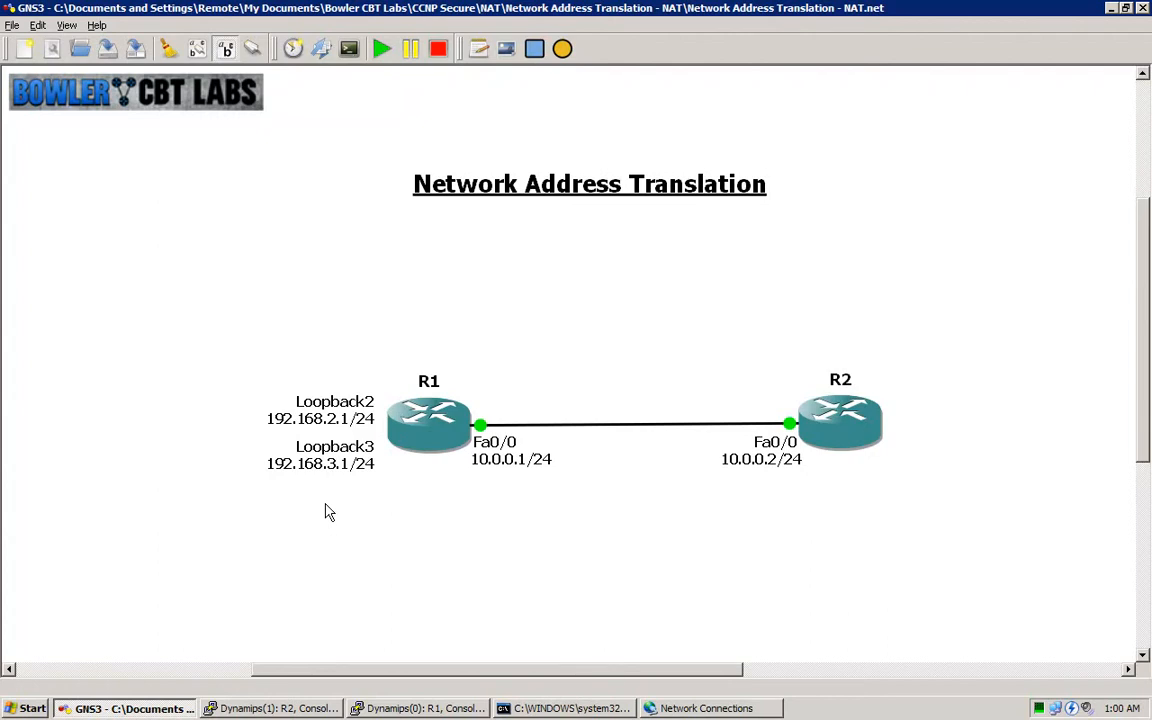
{"action": "mouse_move", "coordinate": [536, 485]}
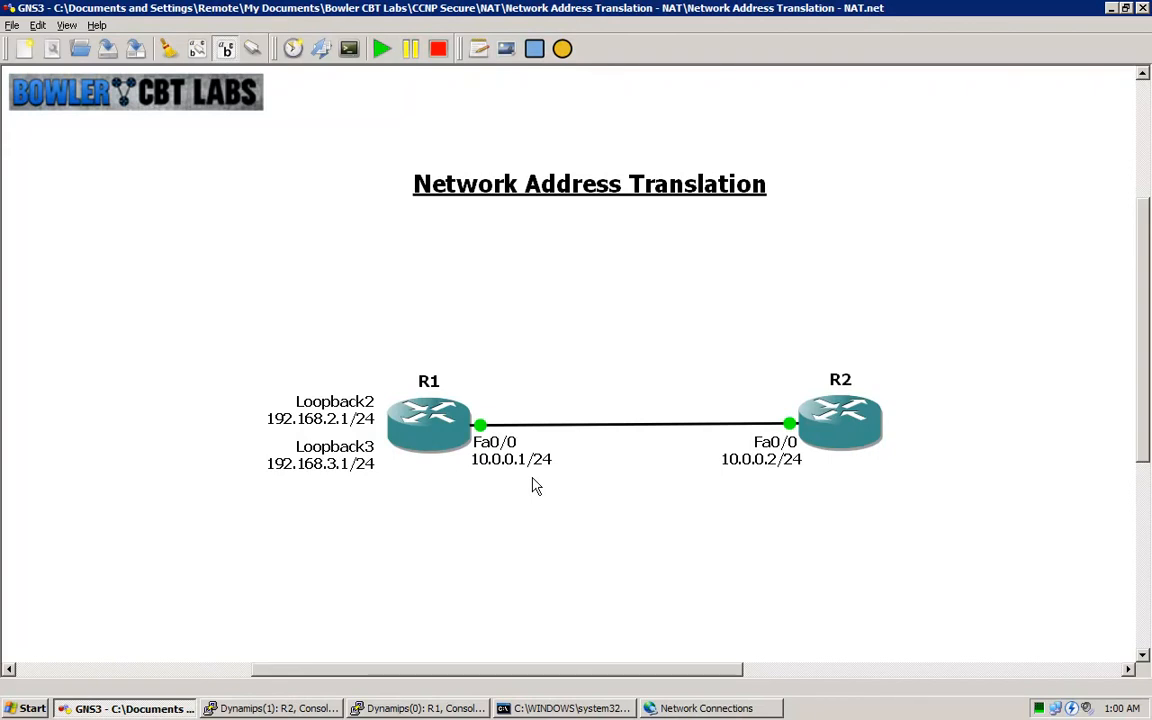
{"action": "mouse_move", "coordinate": [258, 535]}
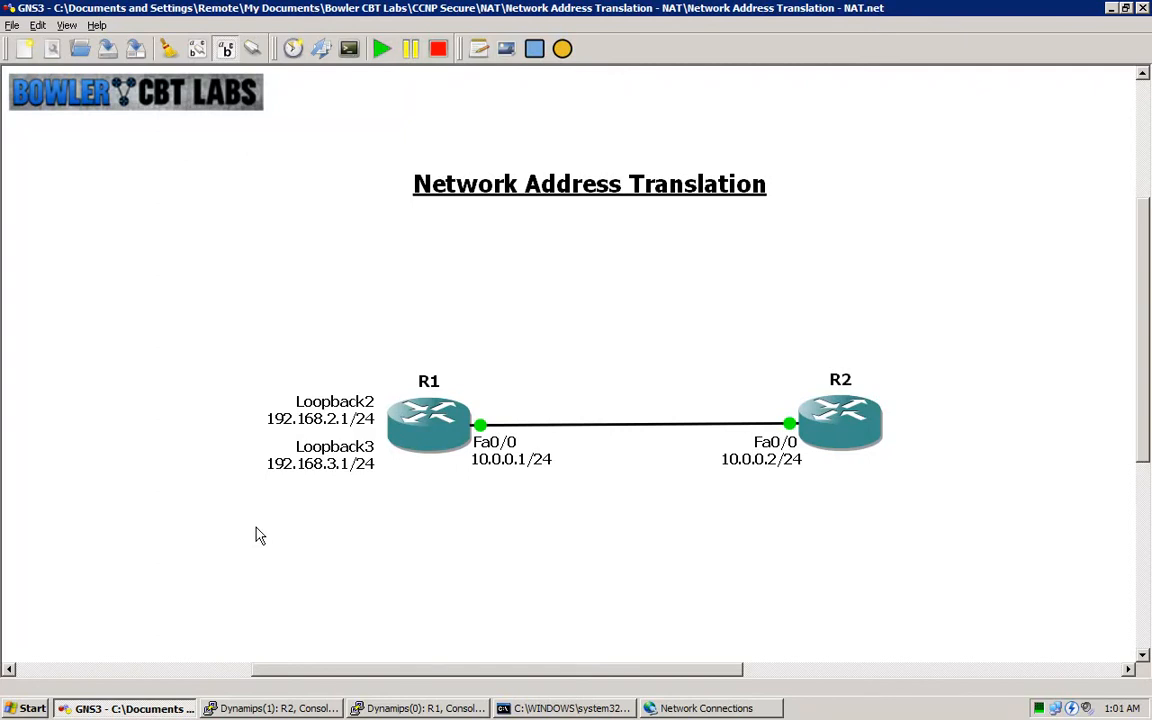
{"action": "mouse_move", "coordinate": [297, 515]}
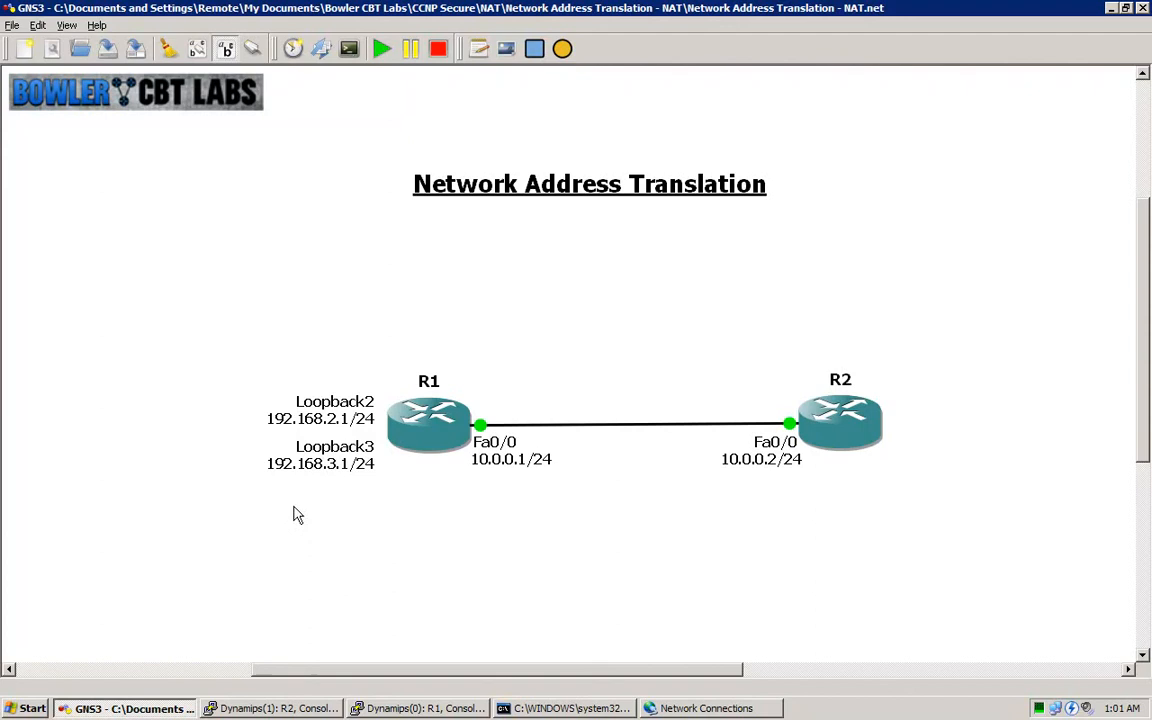
{"action": "mouse_move", "coordinate": [326, 433]}
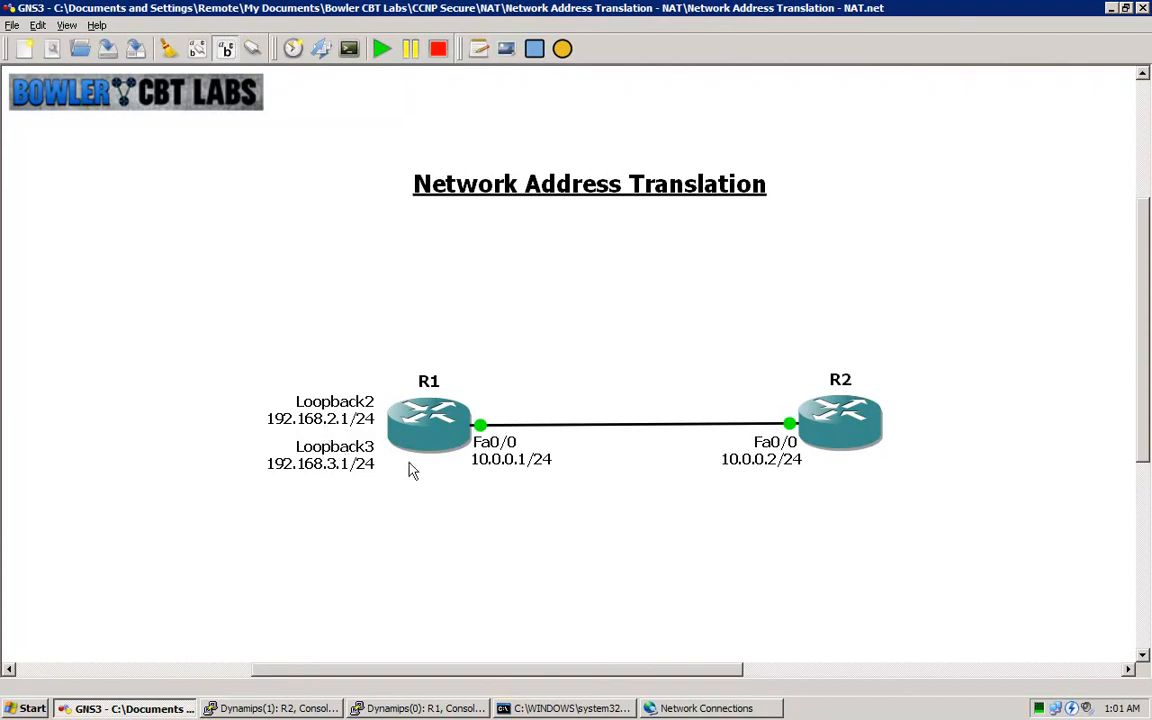
{"action": "mouse_move", "coordinate": [562, 500]}
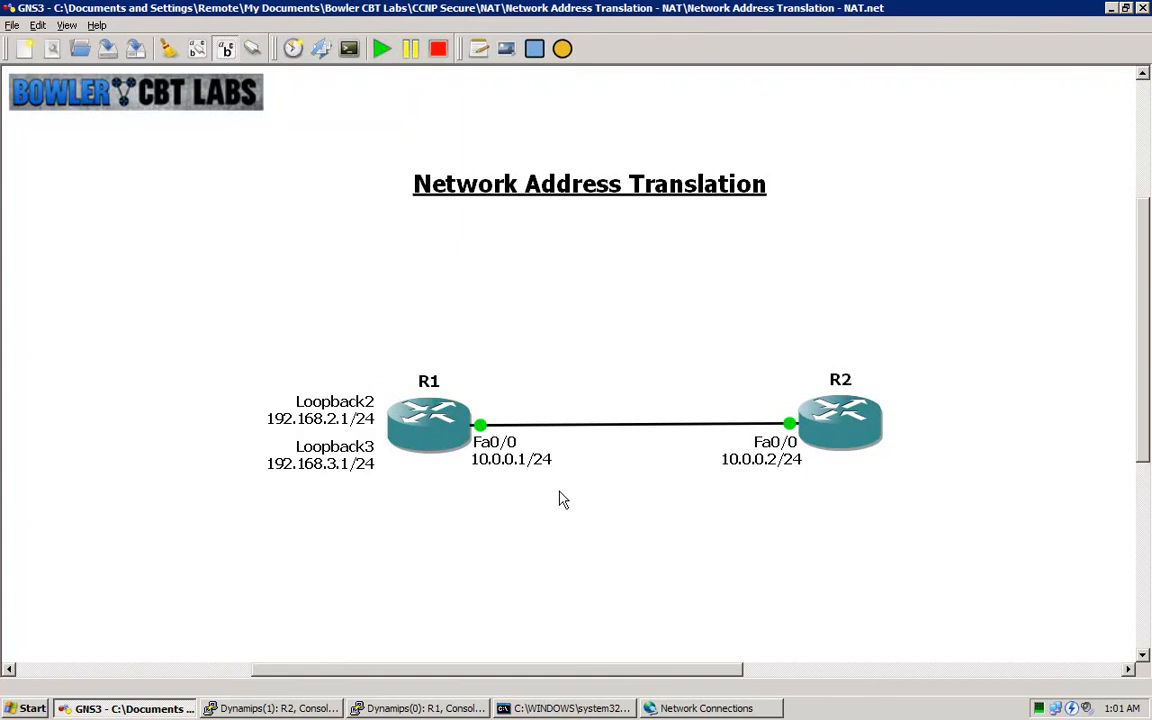